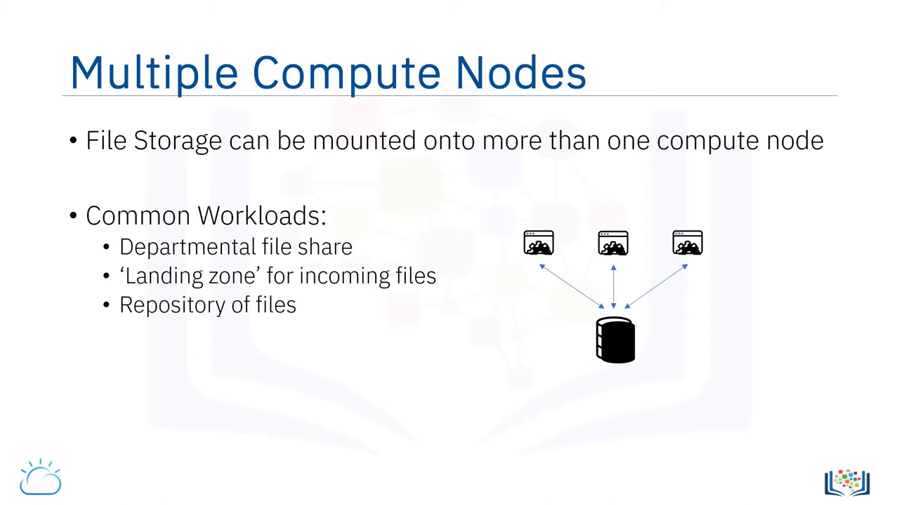
type("i.e. speed varian")
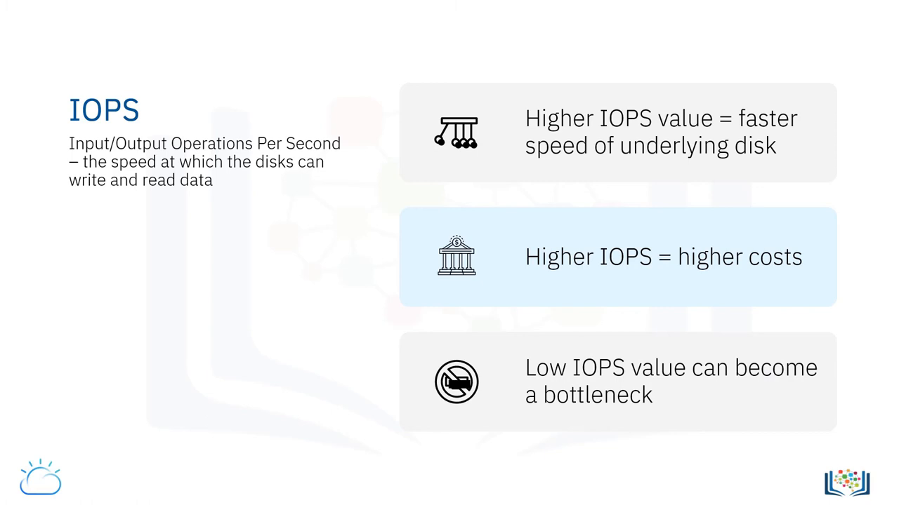
key("Right")
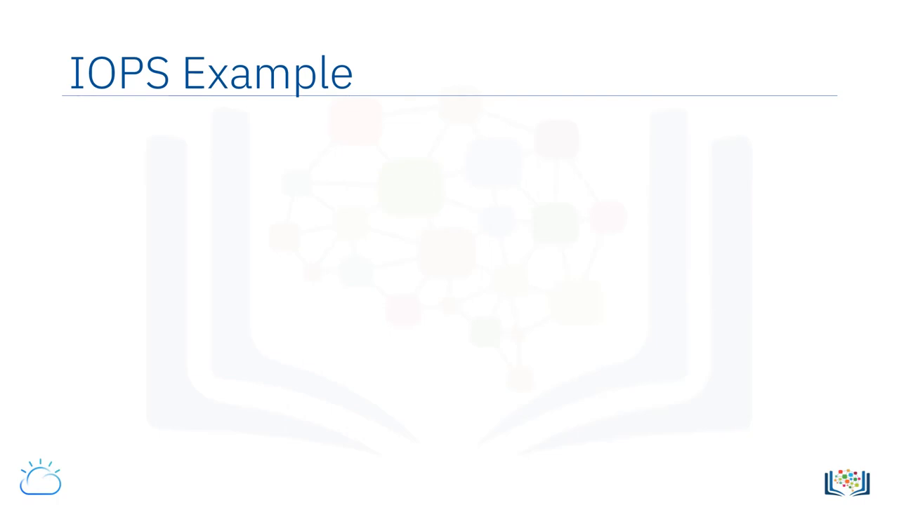